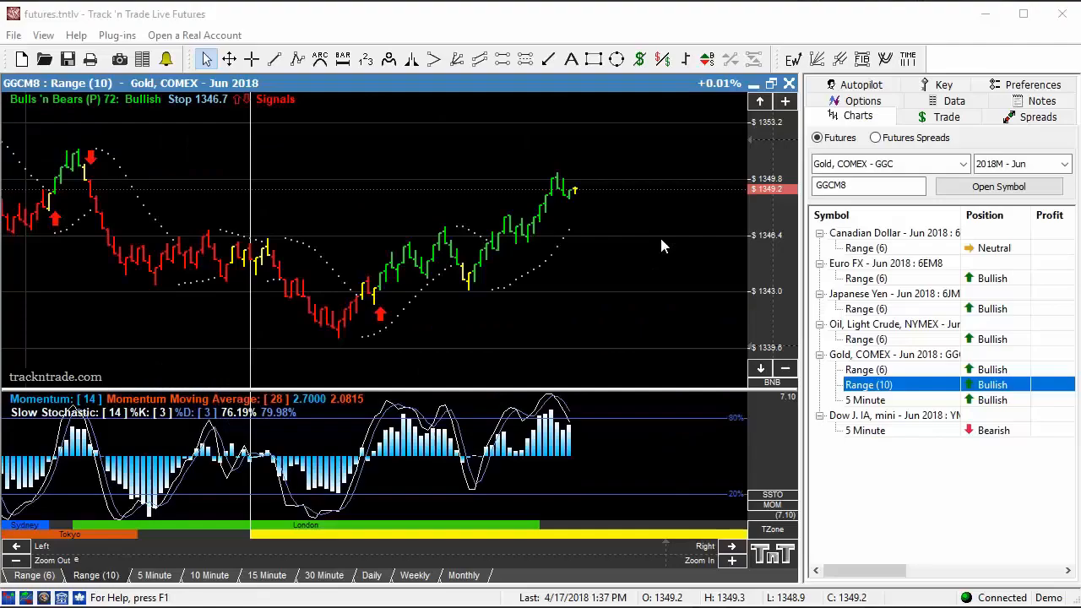
{"action": "mouse_move", "coordinate": [385, 320]}
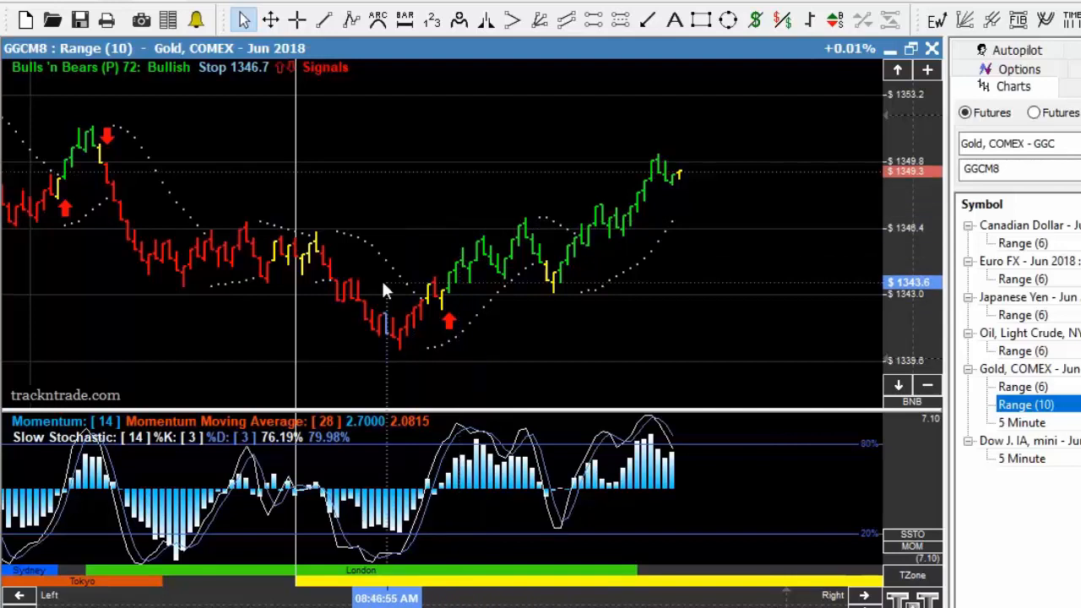
{"action": "mouse_move", "coordinate": [446, 353]}
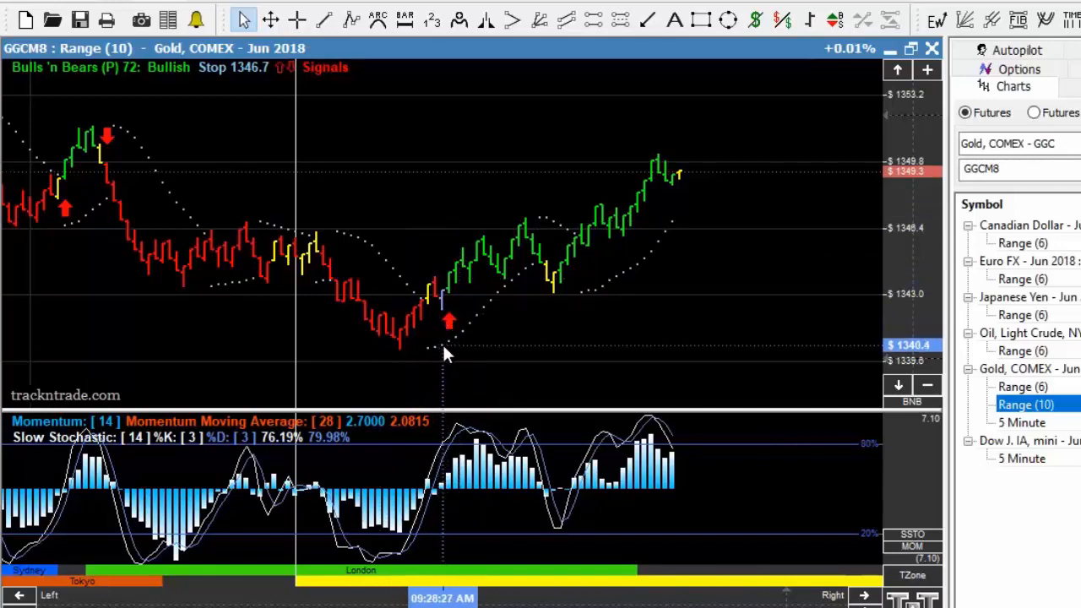
{"action": "mouse_move", "coordinate": [515, 296]}
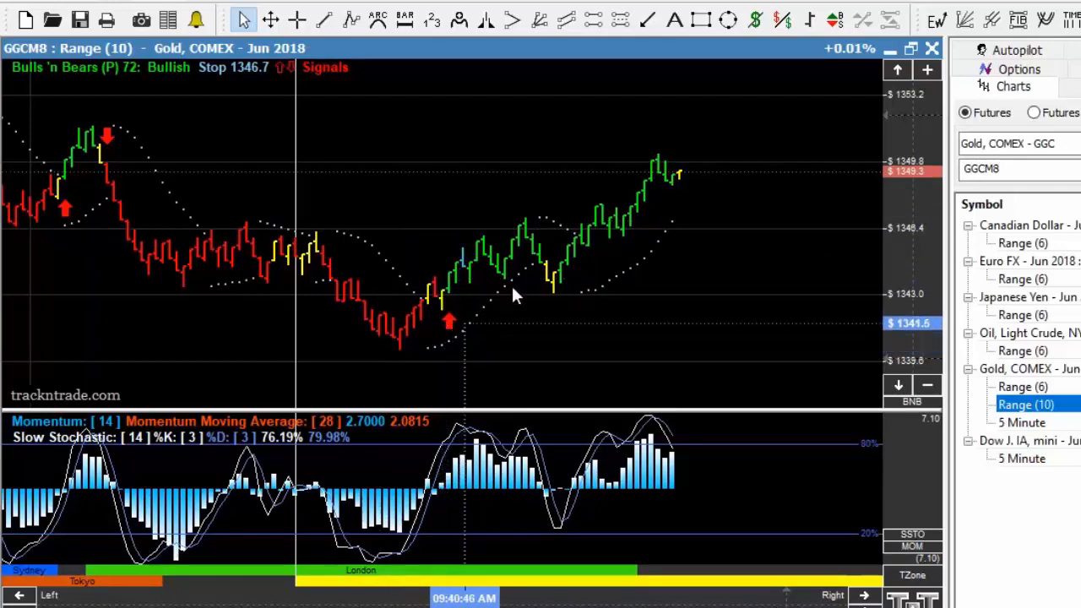
{"action": "mouse_move", "coordinate": [380, 257]}
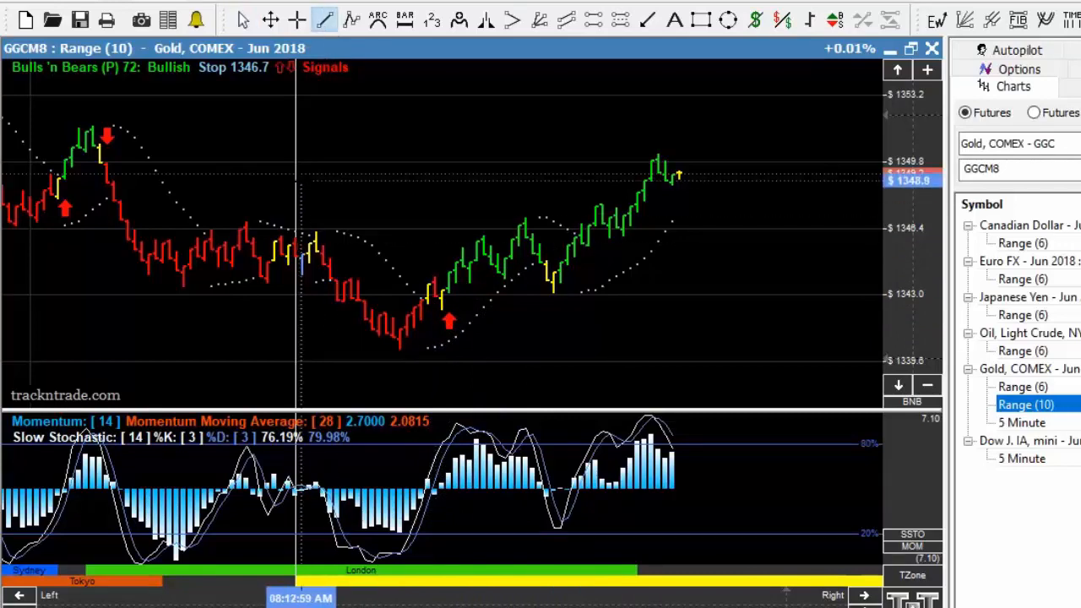
- Draw a trend line across the gold downtrend and pick the ABC pattern tool
{"action": "left_click_drag", "start_coordinate": [300, 206], "coordinate": [476, 347]}
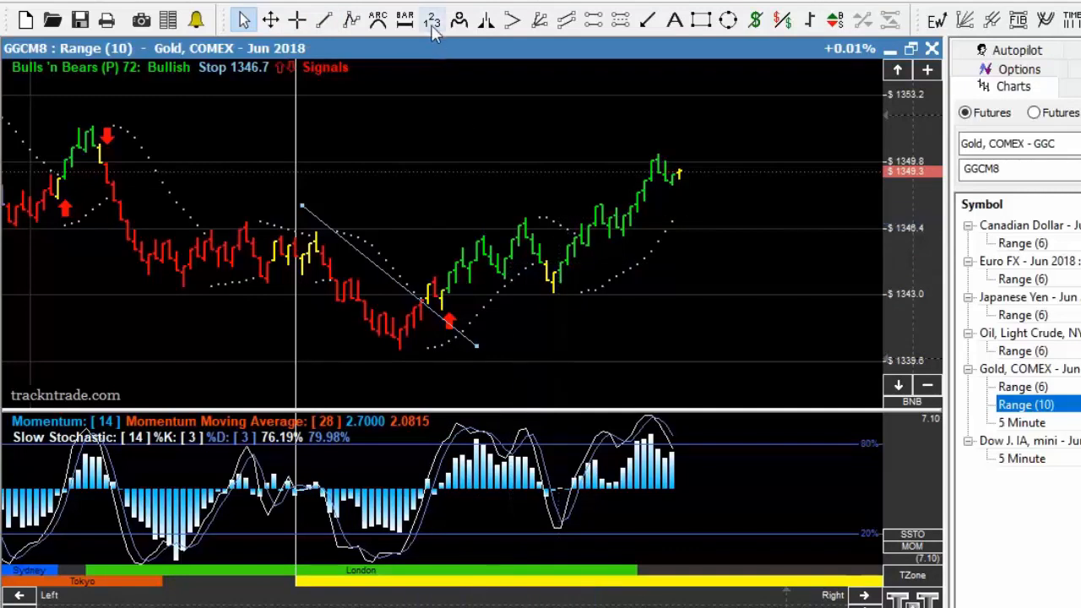
{"action": "left_click", "coordinate": [432, 21]}
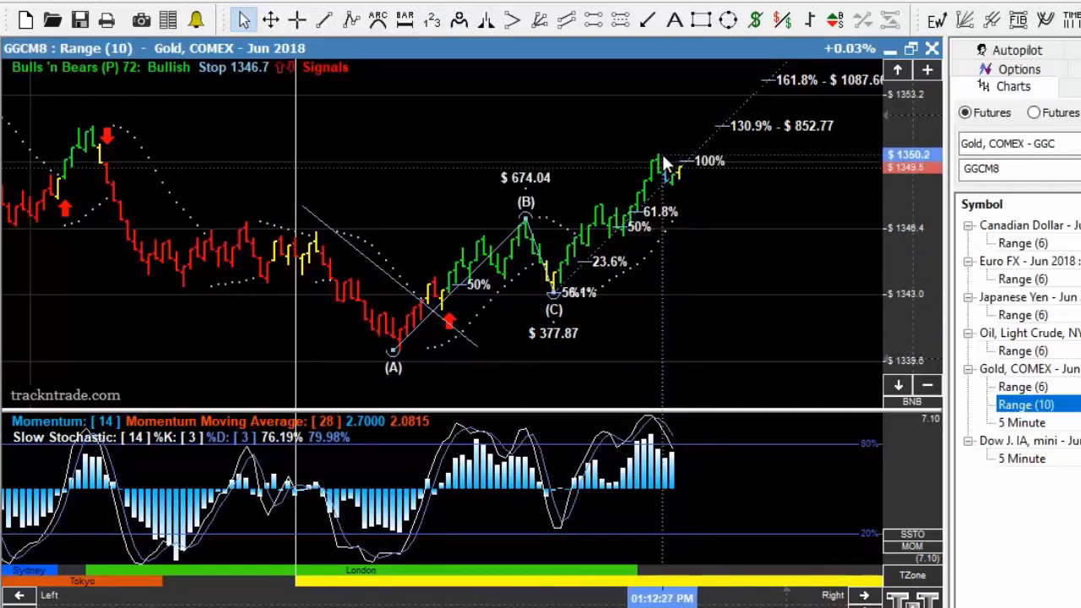
{"action": "mouse_move", "coordinate": [667, 262]}
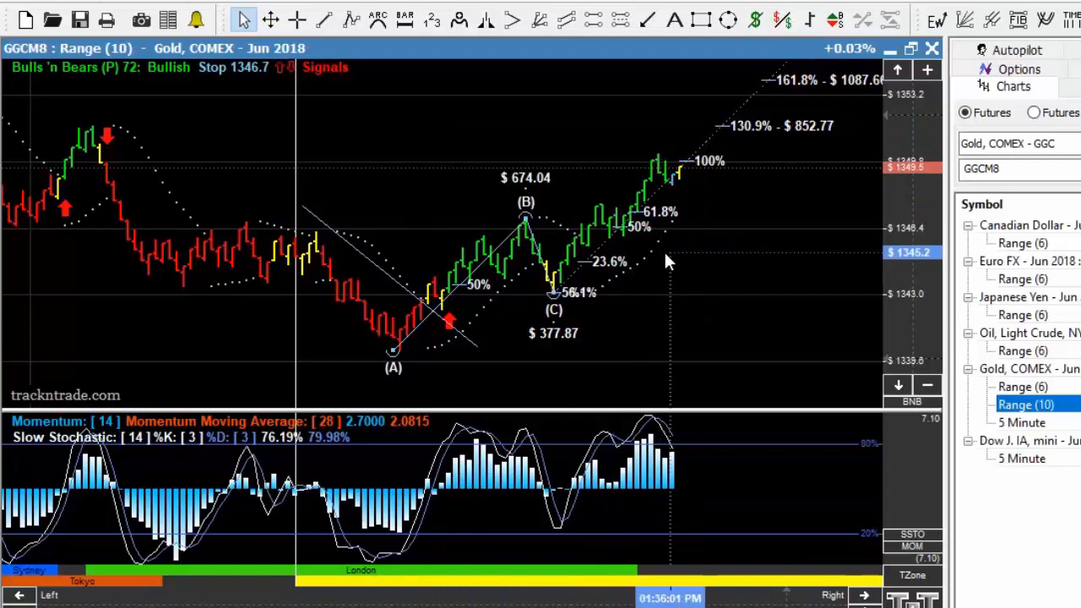
{"action": "mouse_move", "coordinate": [978, 397]}
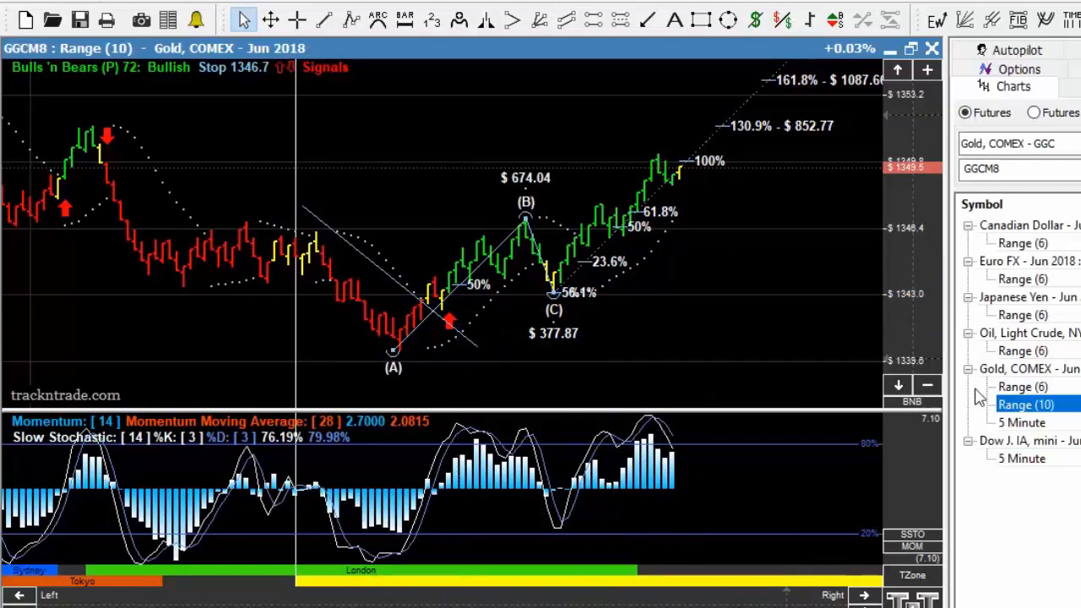
{"action": "mouse_move", "coordinate": [683, 179]}
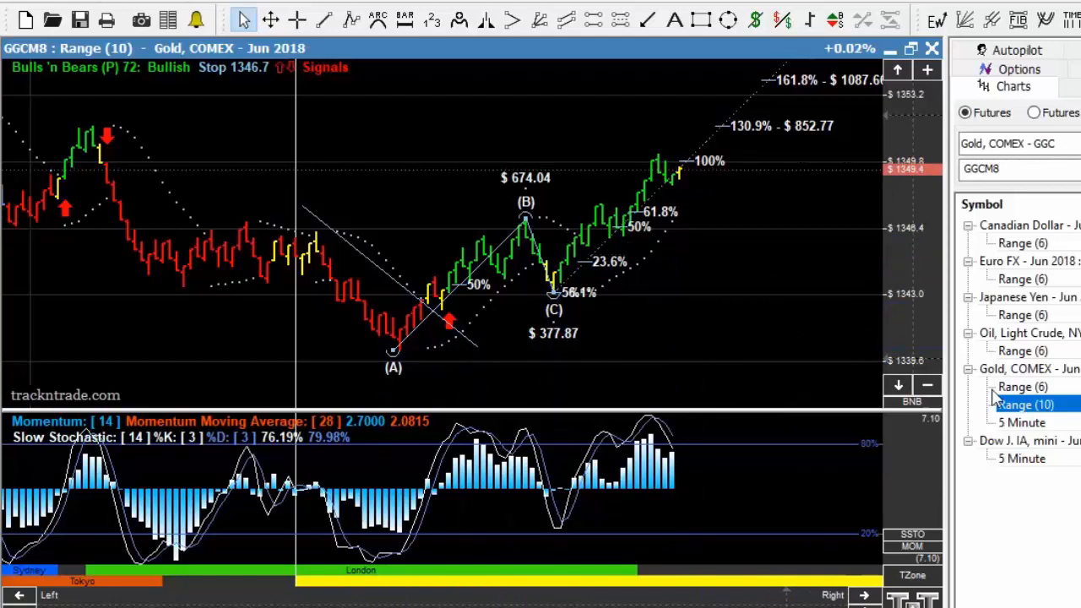
- Switch the gold chart to the Range 6 timeframe from the Symbol list
{"action": "left_click", "coordinate": [1024, 387]}
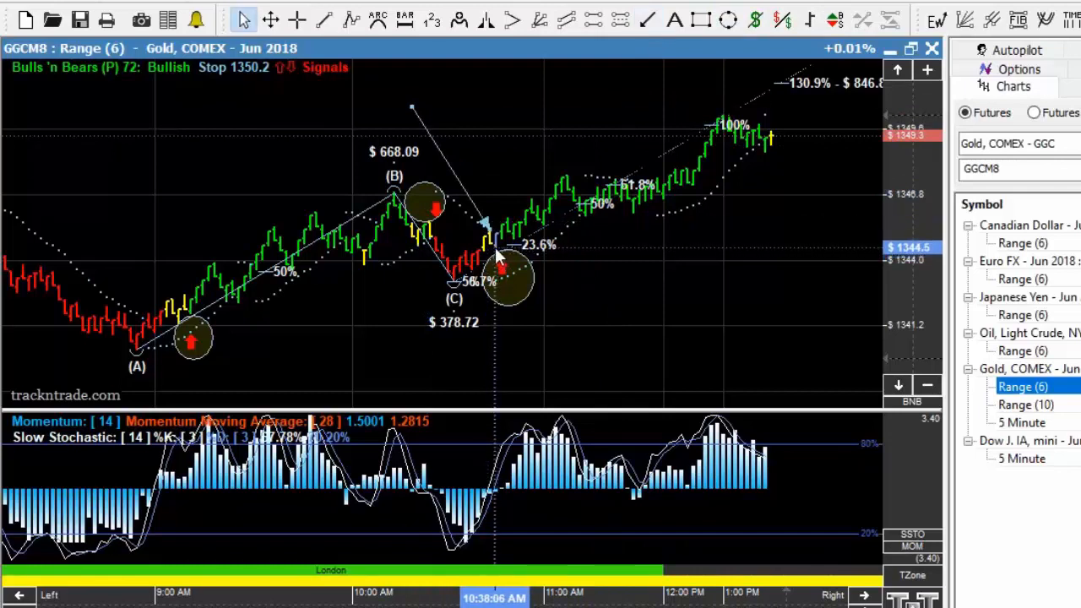
{"action": "mouse_move", "coordinate": [521, 296]}
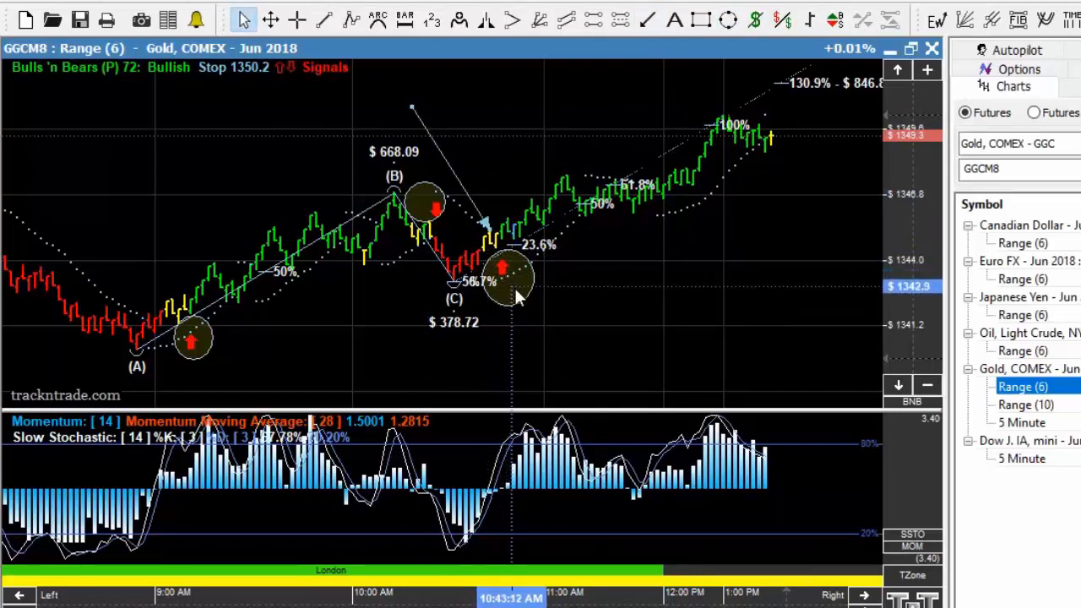
{"action": "mouse_move", "coordinate": [706, 115]}
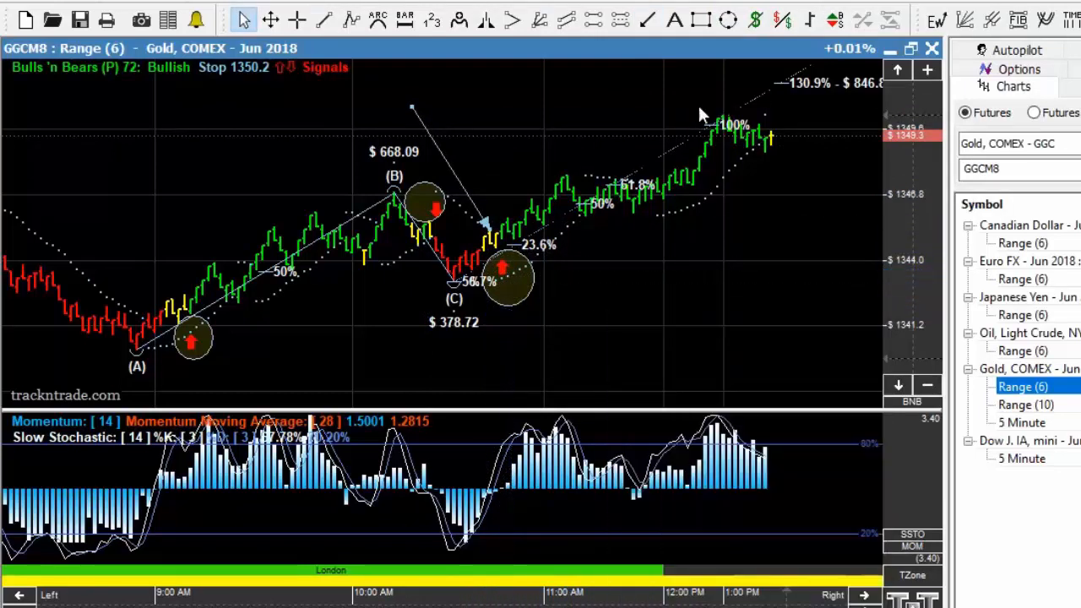
- Select a toolbar drawing tool to replace the Range 6 ABC markup
{"action": "left_click", "coordinate": [1019, 21]}
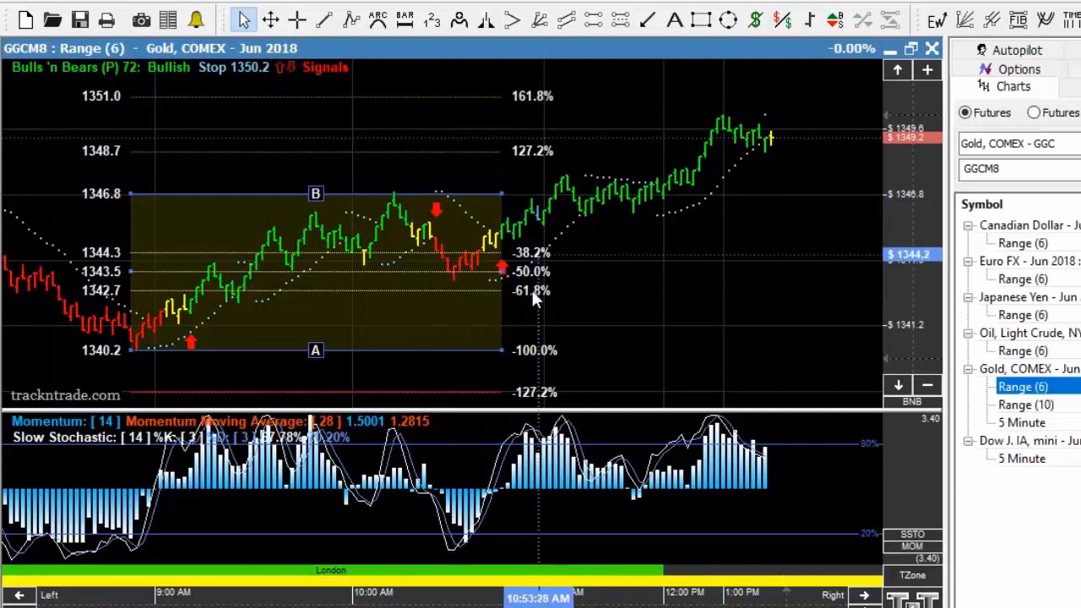
{"action": "mouse_move", "coordinate": [456, 279]}
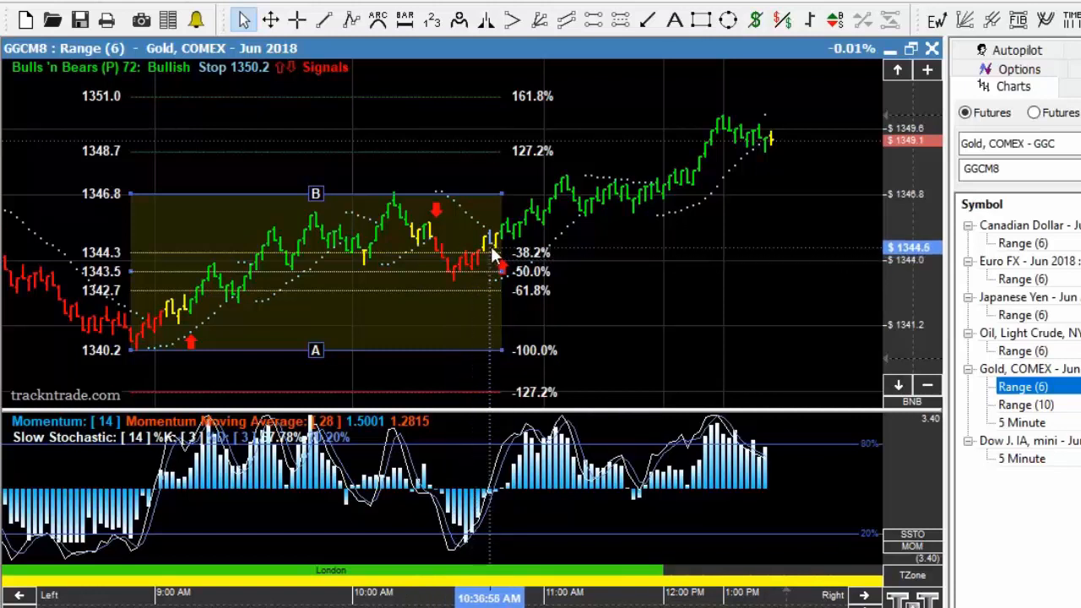
{"action": "mouse_move", "coordinate": [500, 267]}
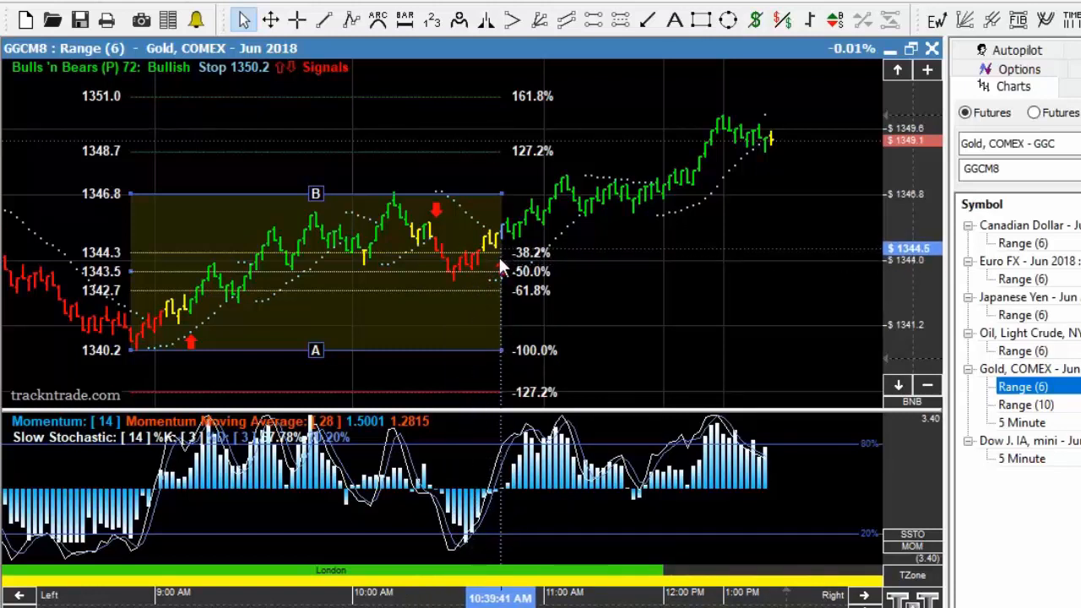
{"action": "mouse_move", "coordinate": [503, 246]}
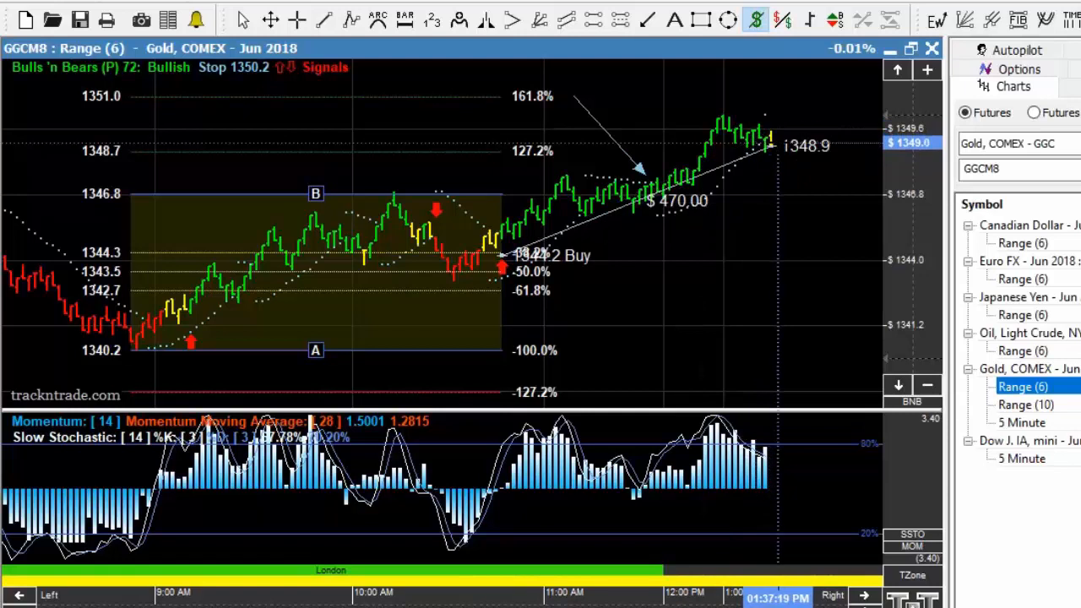
{"action": "left_click", "coordinate": [243, 21]}
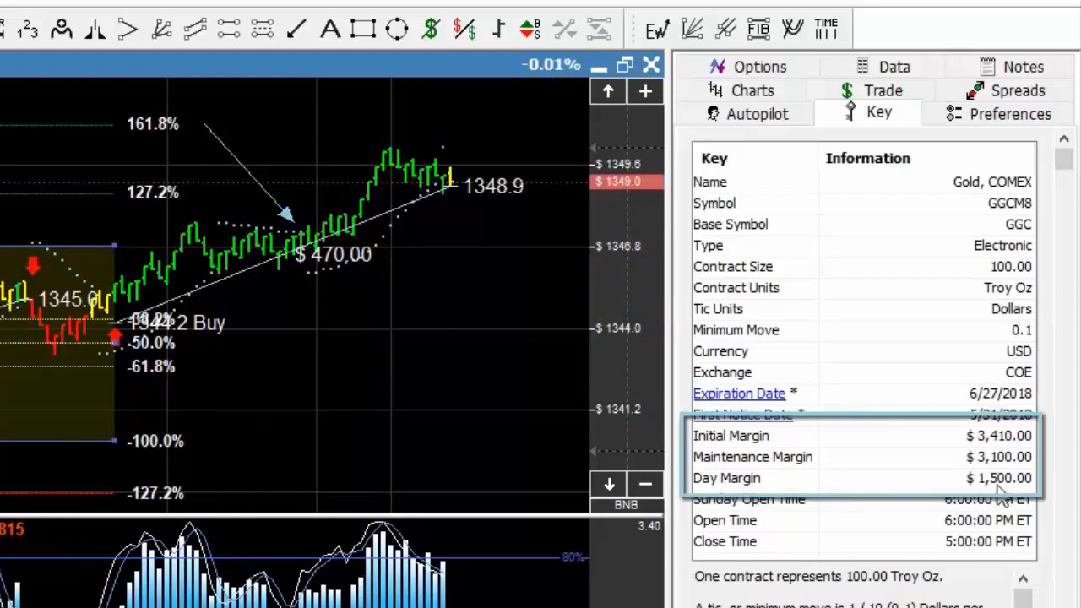
{"action": "mouse_move", "coordinate": [848, 484]}
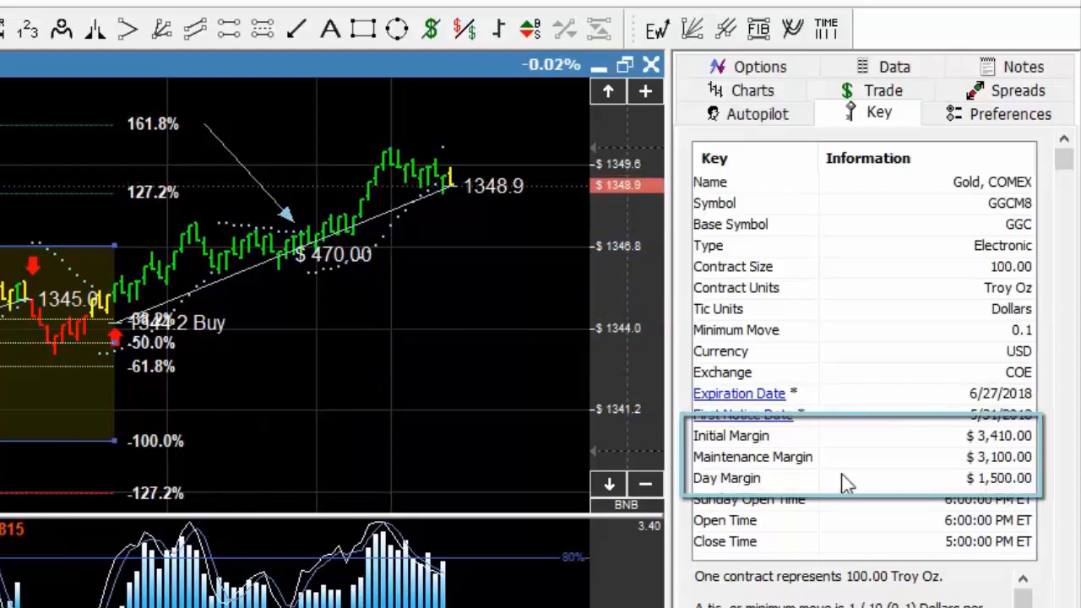
{"action": "mouse_move", "coordinate": [464, 346]}
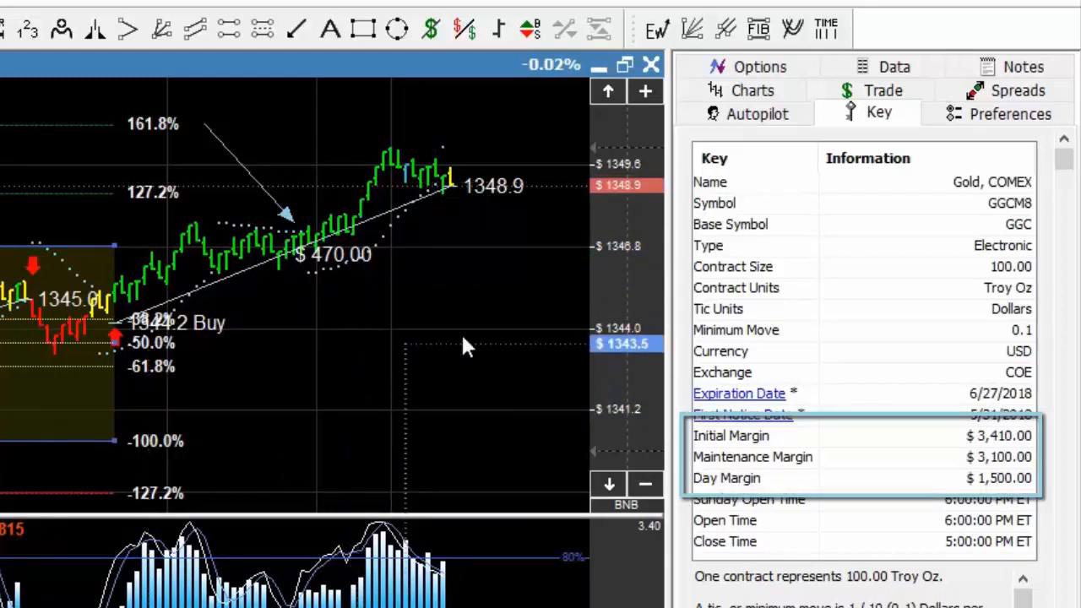
- Return to the Charts list of charted symbols in the right-hand panel
{"action": "left_click", "coordinate": [750, 91]}
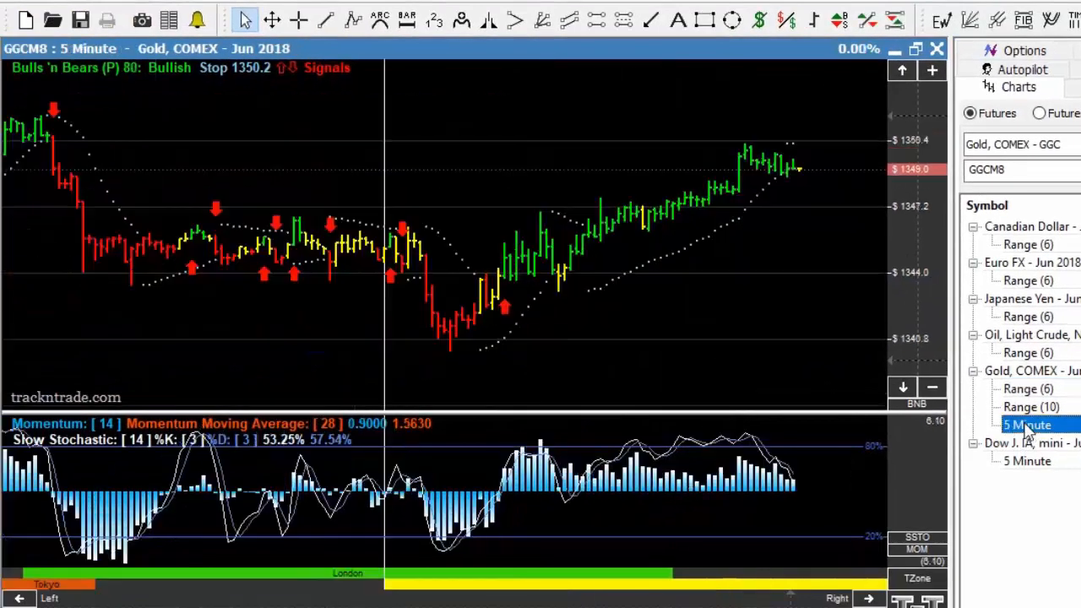
{"action": "mouse_move", "coordinate": [675, 279]}
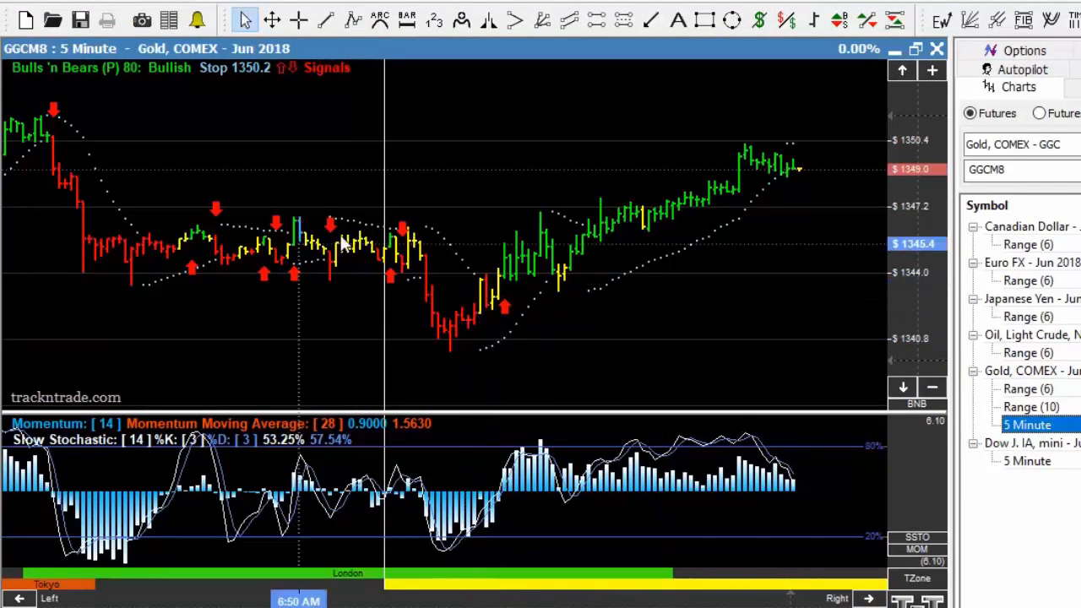
{"action": "mouse_move", "coordinate": [605, 354]}
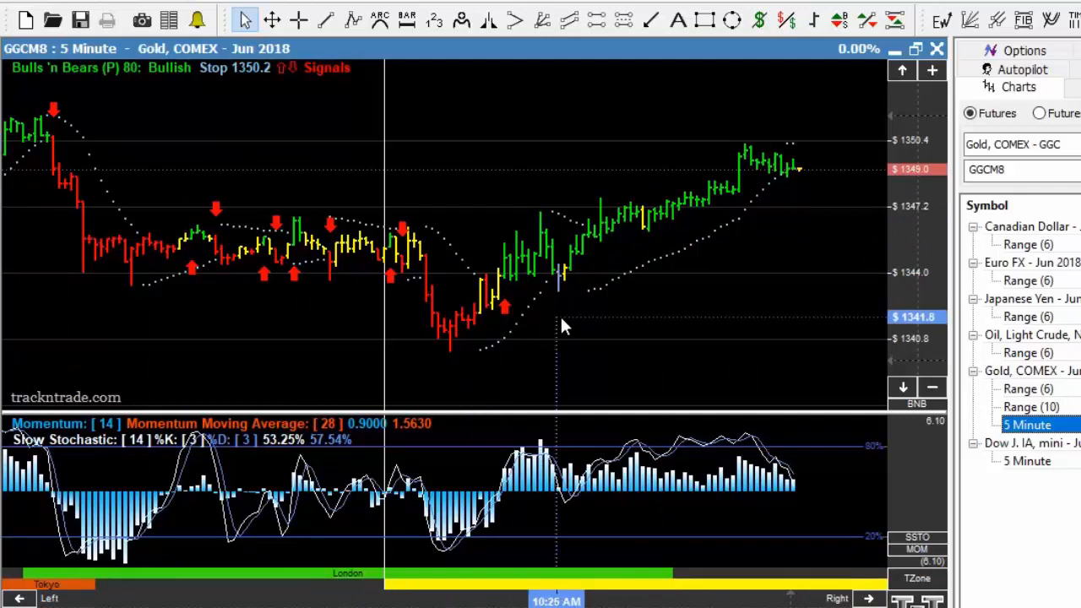
{"action": "mouse_move", "coordinate": [743, 57]}
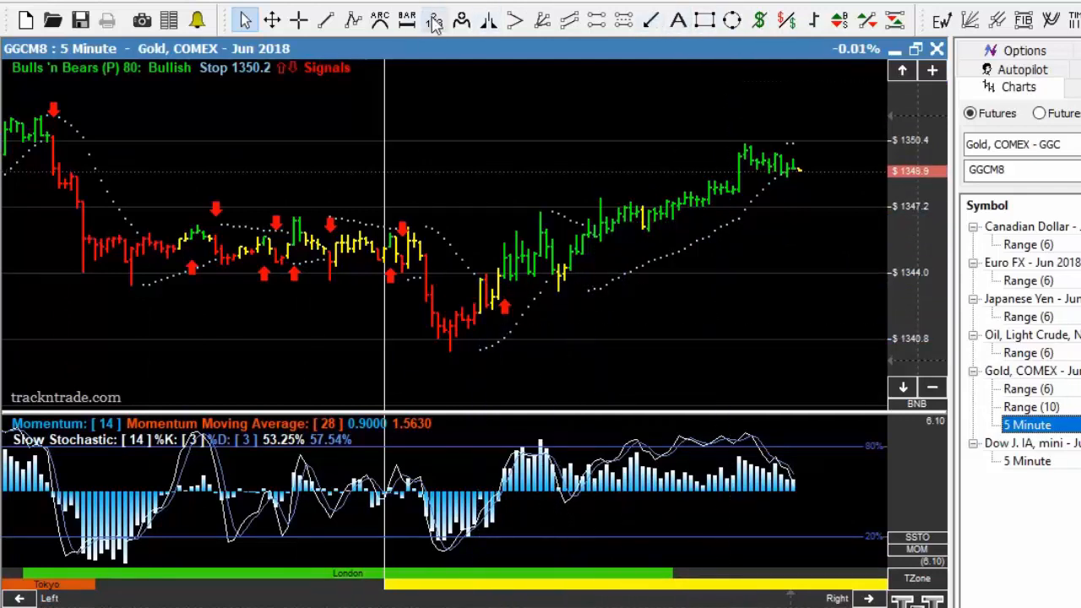
- Mark the ABC pattern and $340.00 profit measure, then show gold's Range 10 chart
{"action": "left_click", "coordinate": [432, 20]}
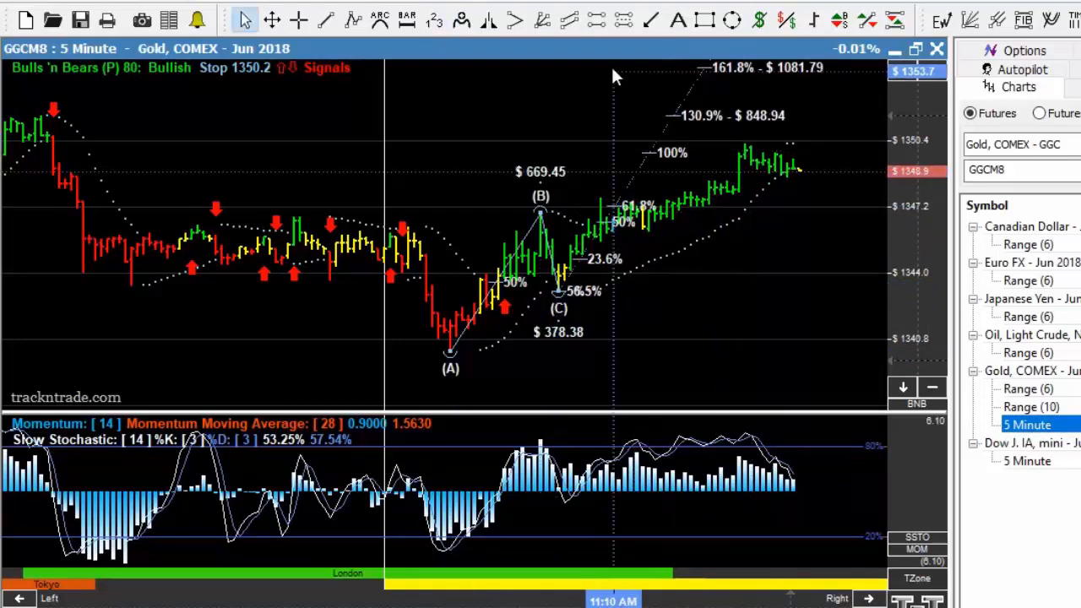
{"action": "left_click", "coordinate": [651, 21]}
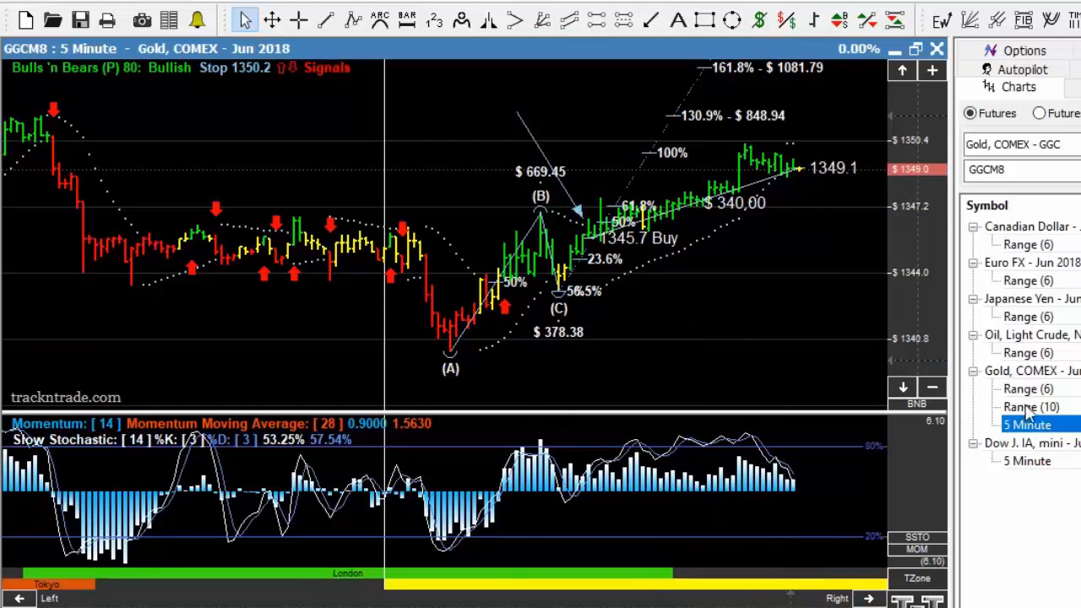
{"action": "left_click", "coordinate": [1027, 405]}
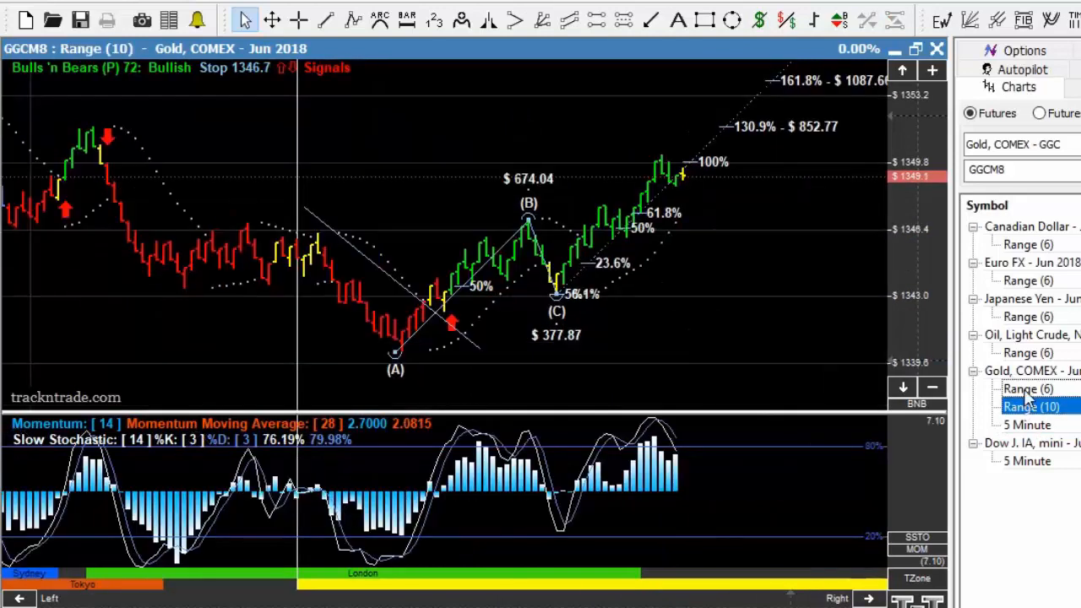